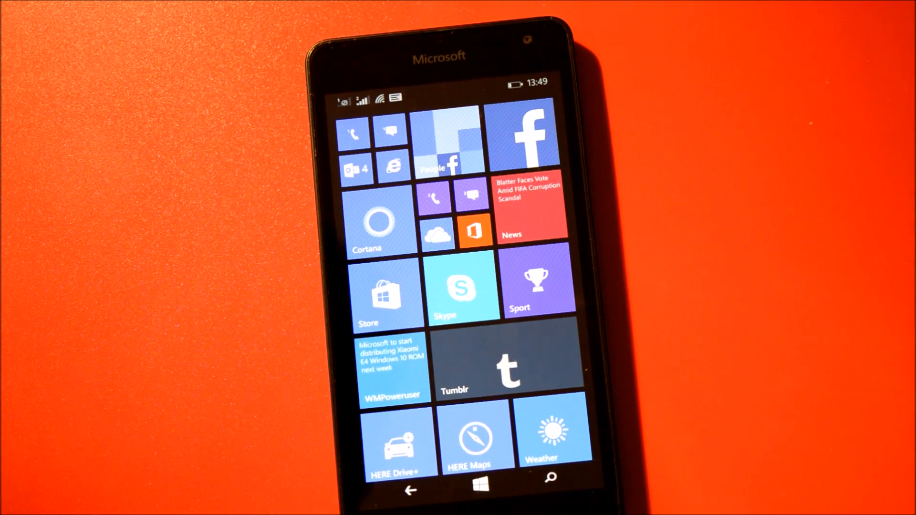
# Launch Cortana from the Start screen so it shows 'What can I help you do now?'
pyautogui.click(381, 224)
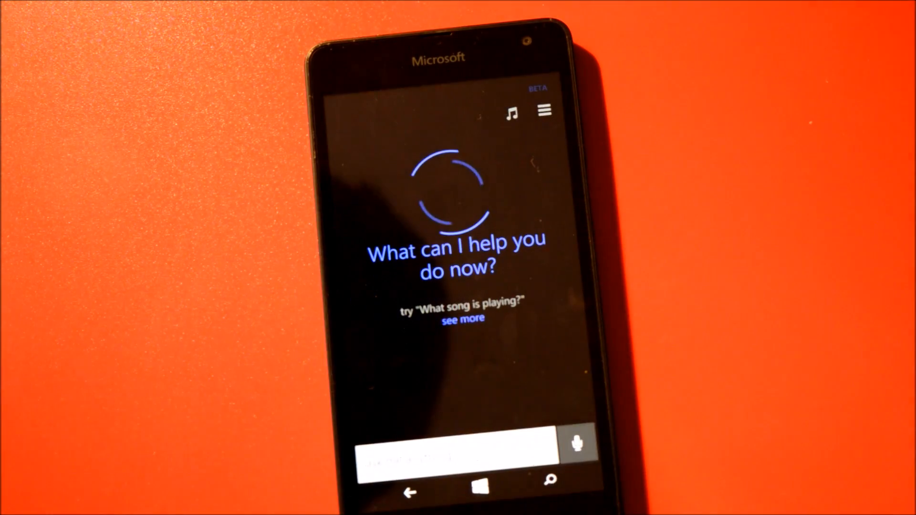